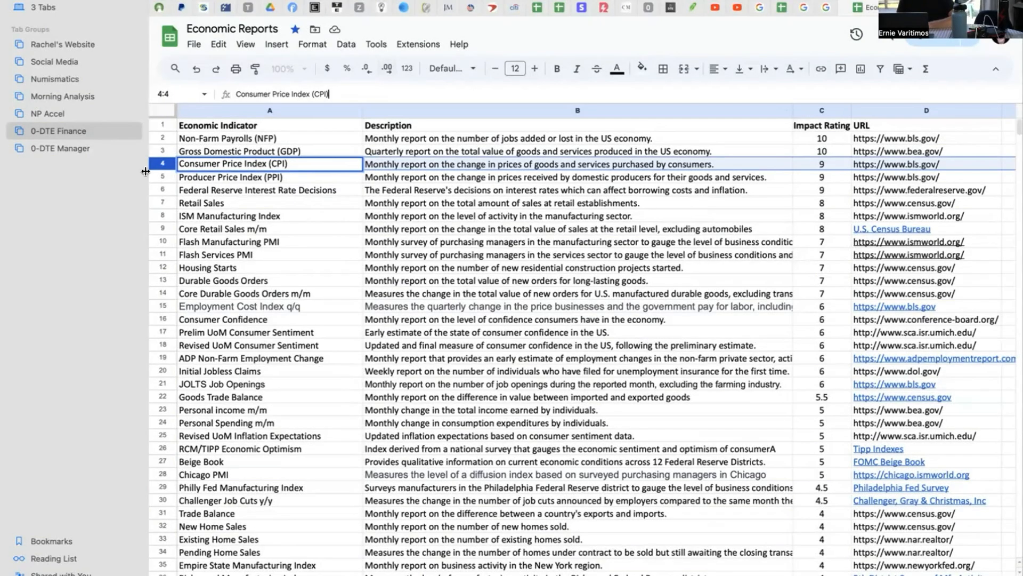
# Step: Close the ISM link preview and select column A, Economic Indicator, with all indicator names
pyautogui.scroll(-3)
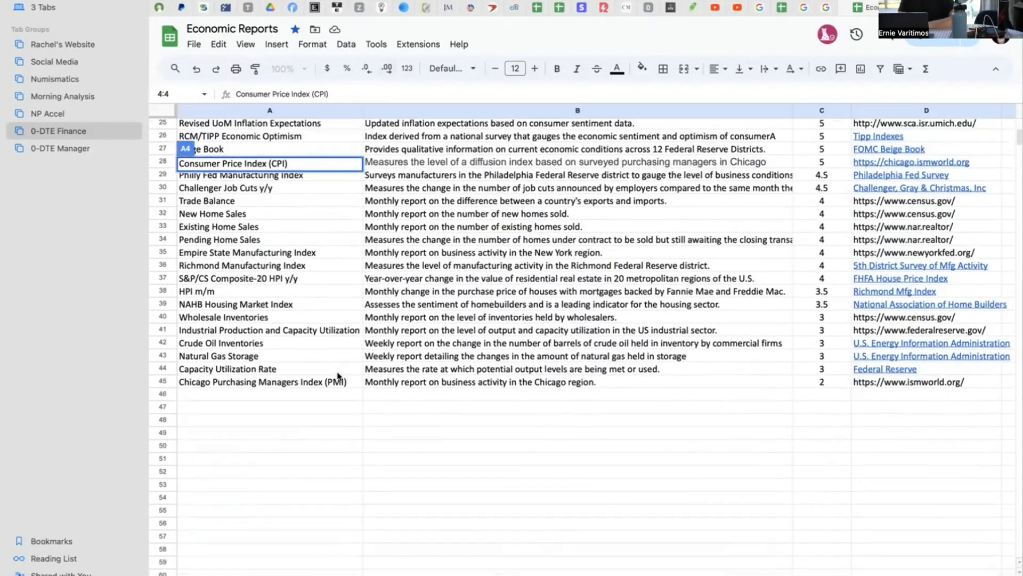
pyautogui.scroll(3)
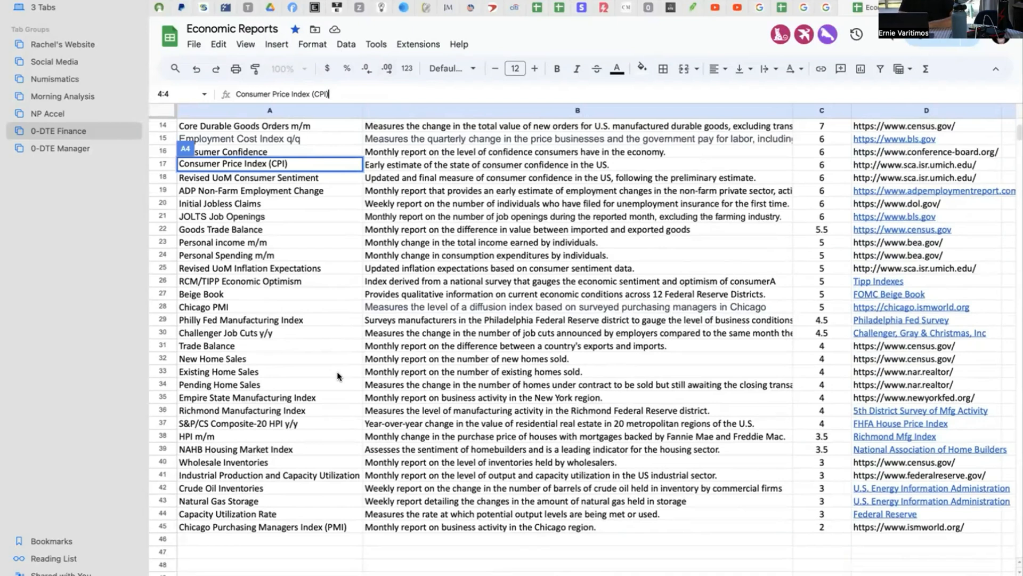
pyautogui.scroll(3)
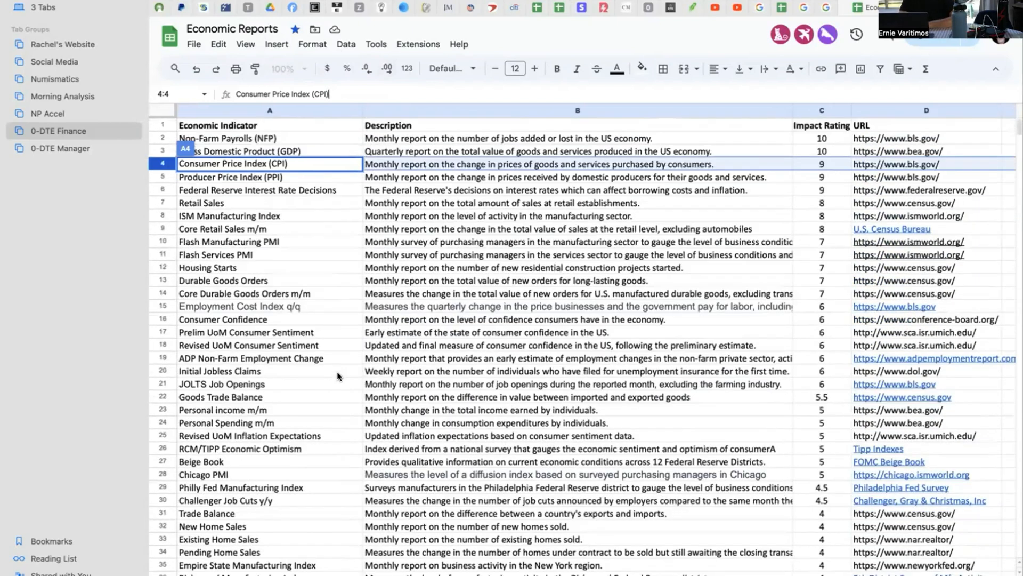
pyautogui.moveTo(823, 267)
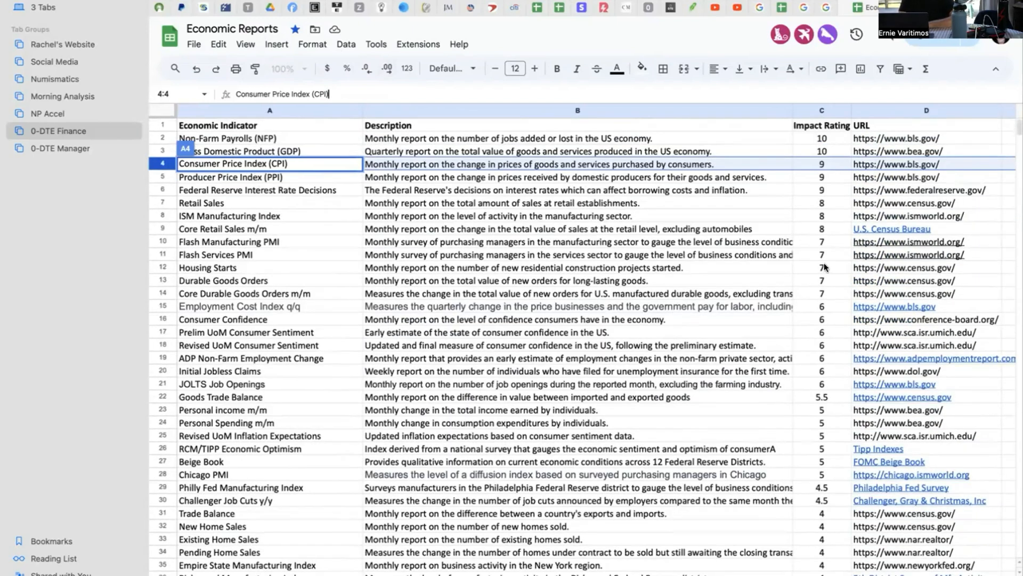
pyautogui.moveTo(453, 189)
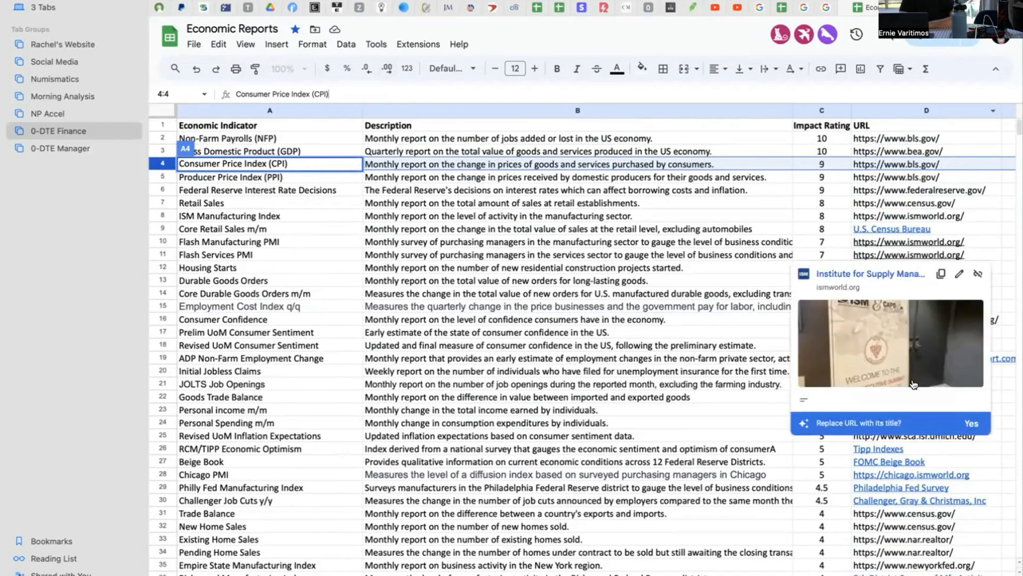
pyautogui.click(971, 422)
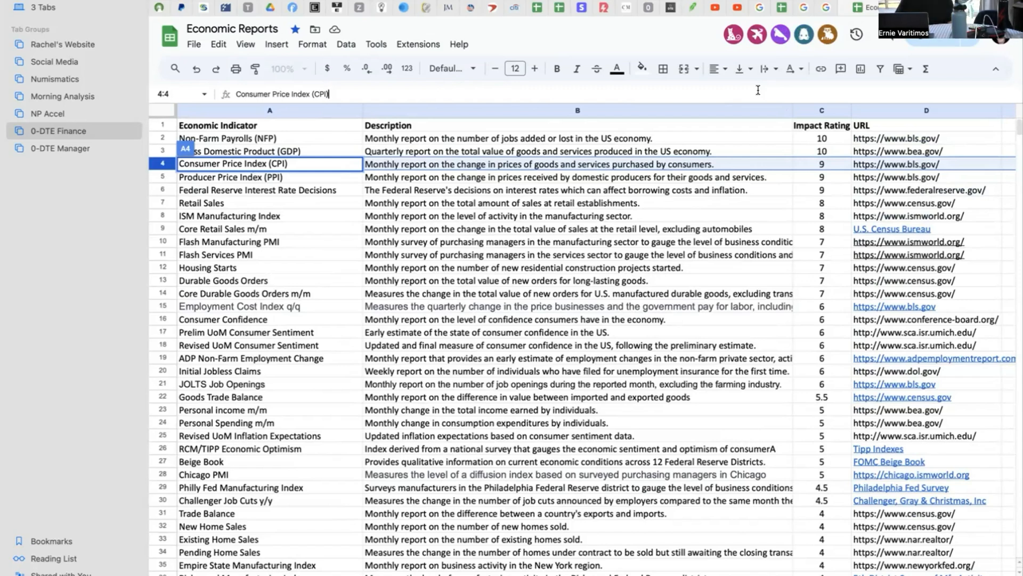
pyautogui.click(269, 109)
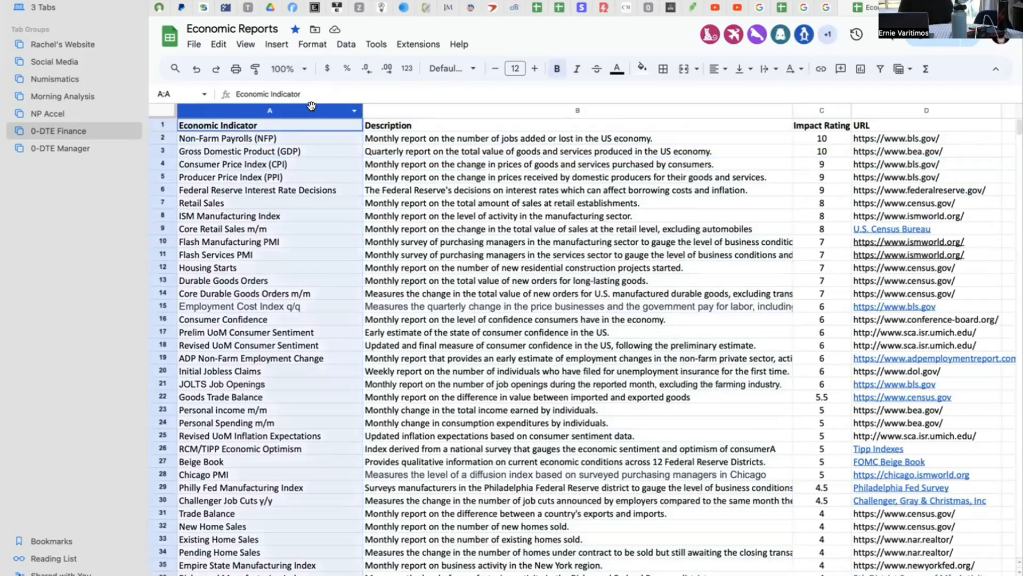
pyautogui.moveTo(596, 97)
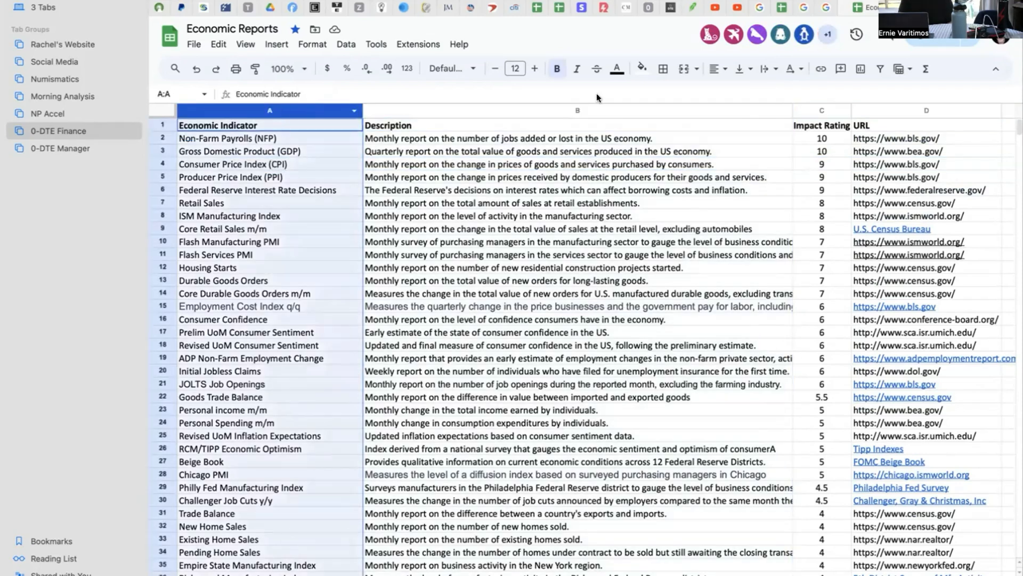